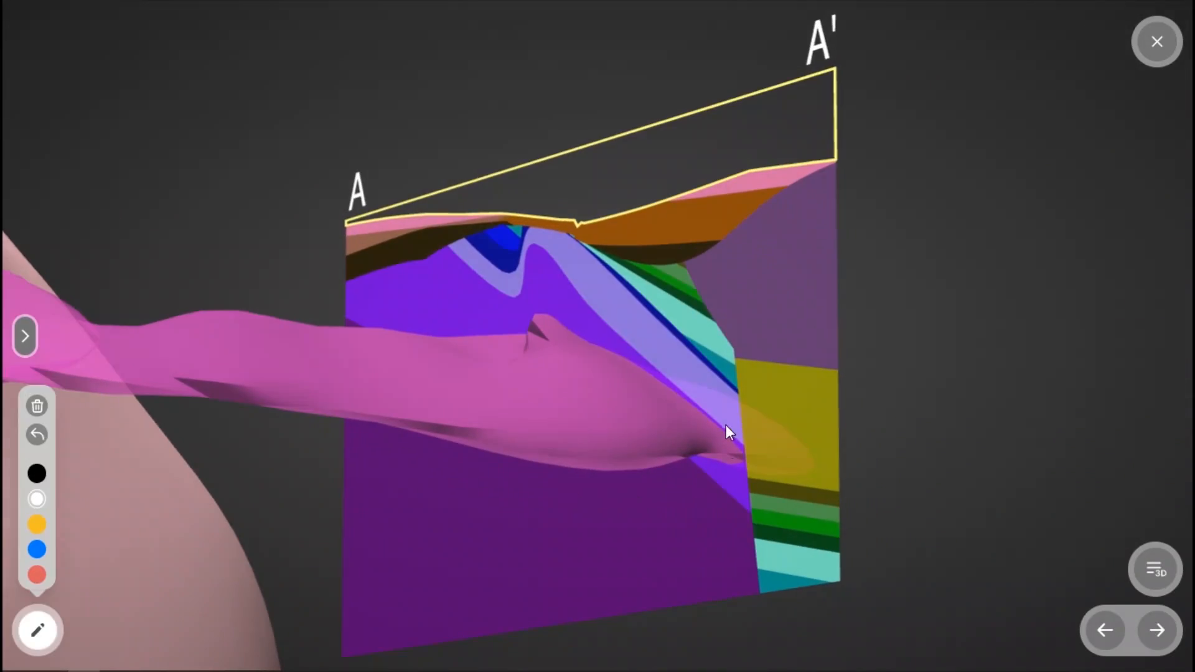
Step: Draw a white freehand line along the folded contact on the A–A' section down to the magenta body
{"action": "left_click_drag", "start_coordinate": [740, 453], "coordinate": [507, 298]}
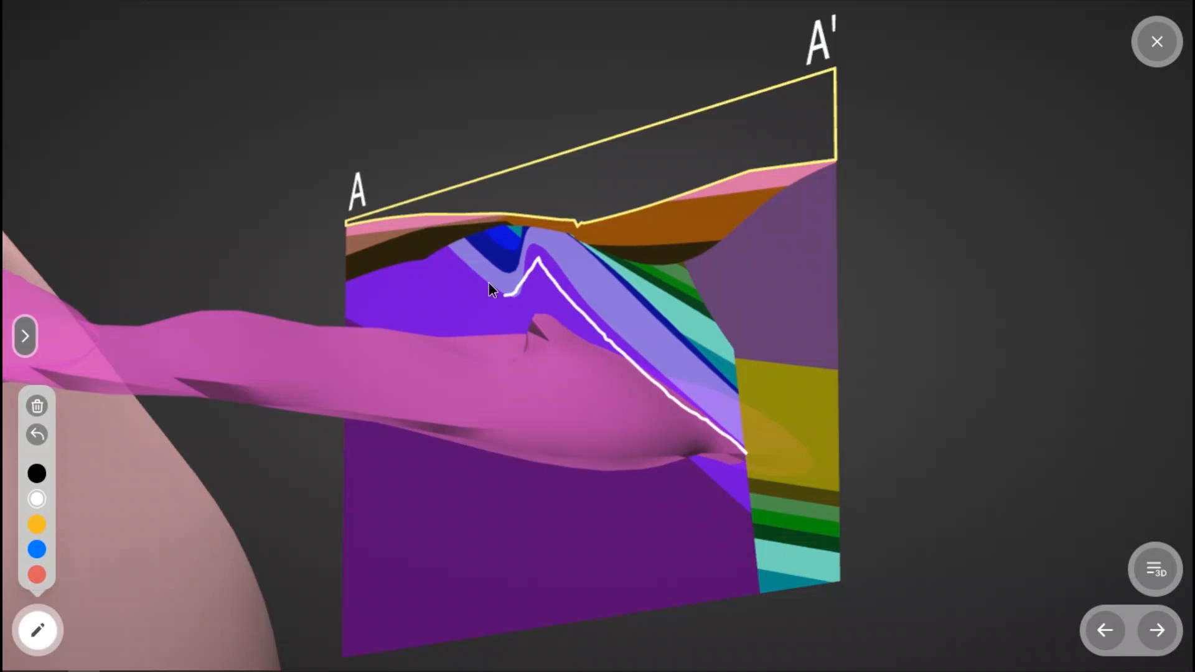
{"action": "left_click_drag", "start_coordinate": [518, 290], "coordinate": [693, 492]}
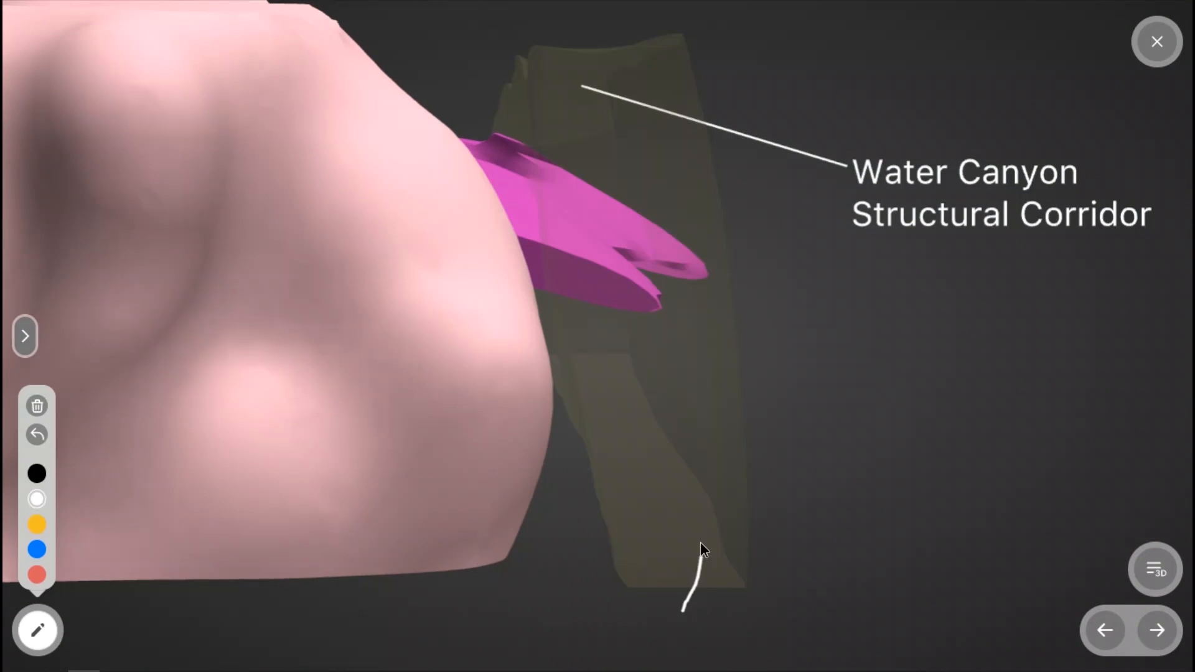
Step: Draw a white freehand line rising through the structural corridor up to the magenta body
{"action": "left_click_drag", "start_coordinate": [682, 610], "coordinate": [575, 213]}
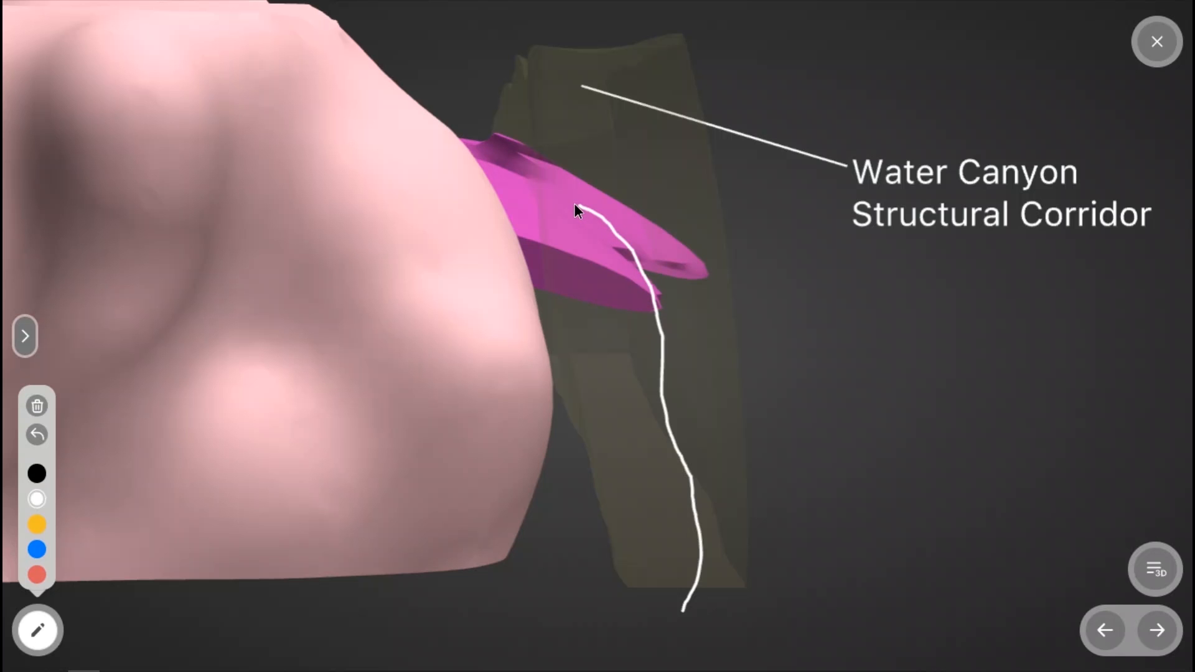
{"action": "left_click_drag", "start_coordinate": [572, 198], "coordinate": [602, 229]}
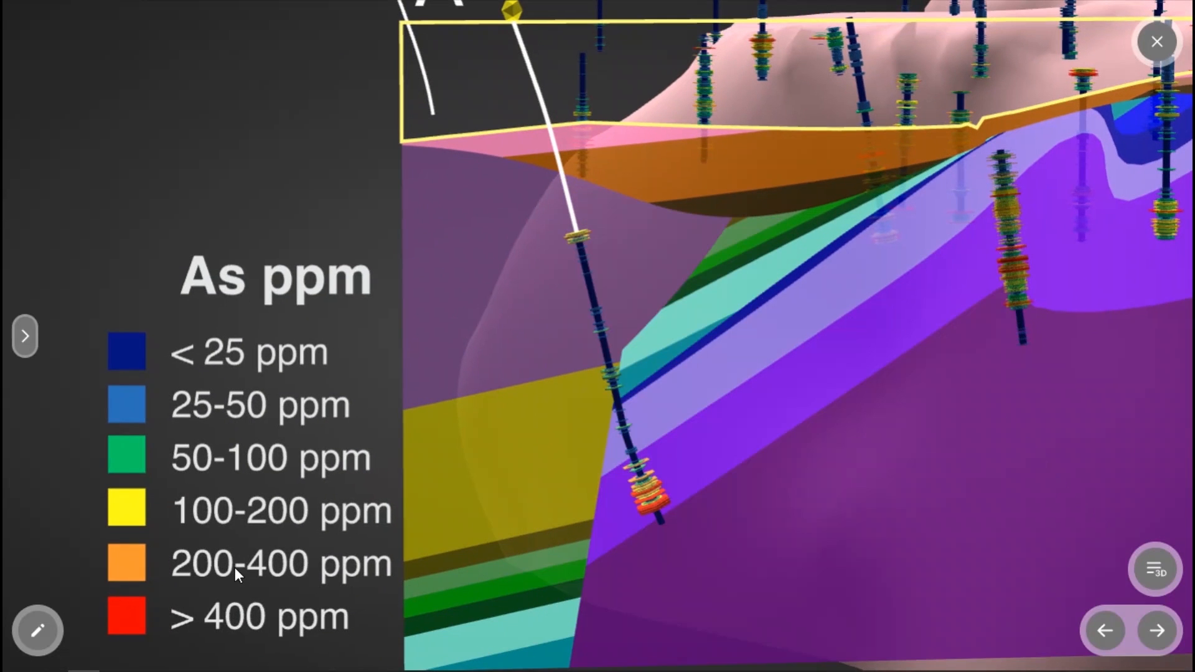
Step: Advance to the drill-hole scene coloured by As ppm with its legend
{"action": "left_click", "coordinate": [35, 631]}
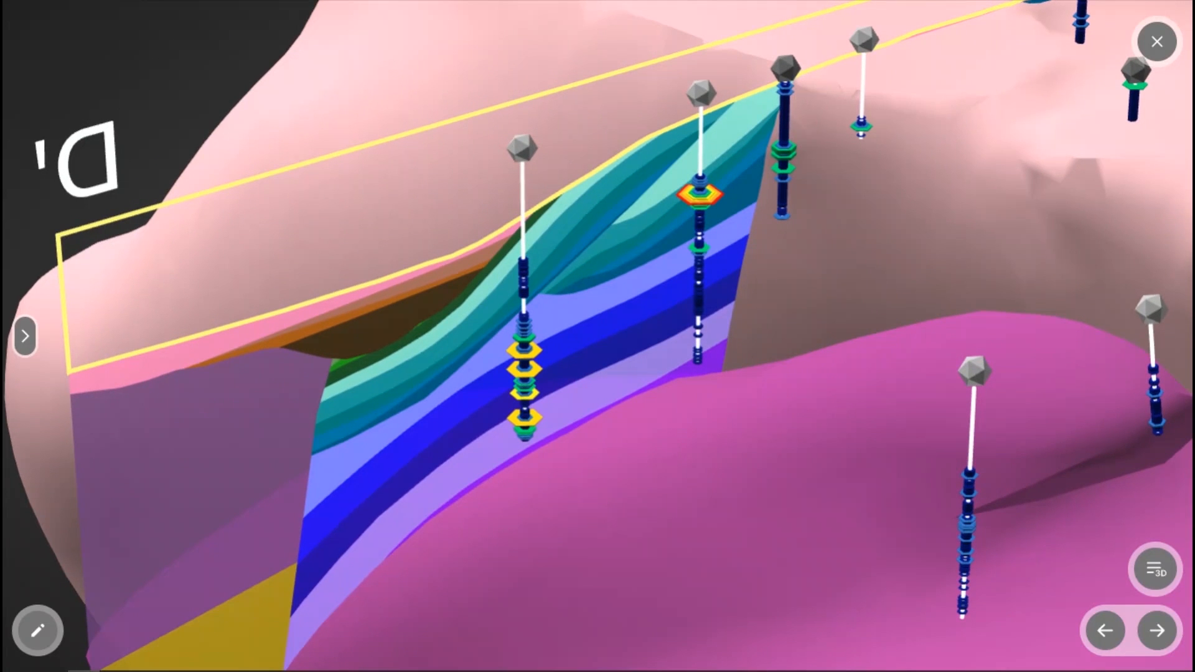
Step: Draw a white freehand line linking the orange-assay drill hole to its neighbour near D'
{"action": "left_click", "coordinate": [37, 631]}
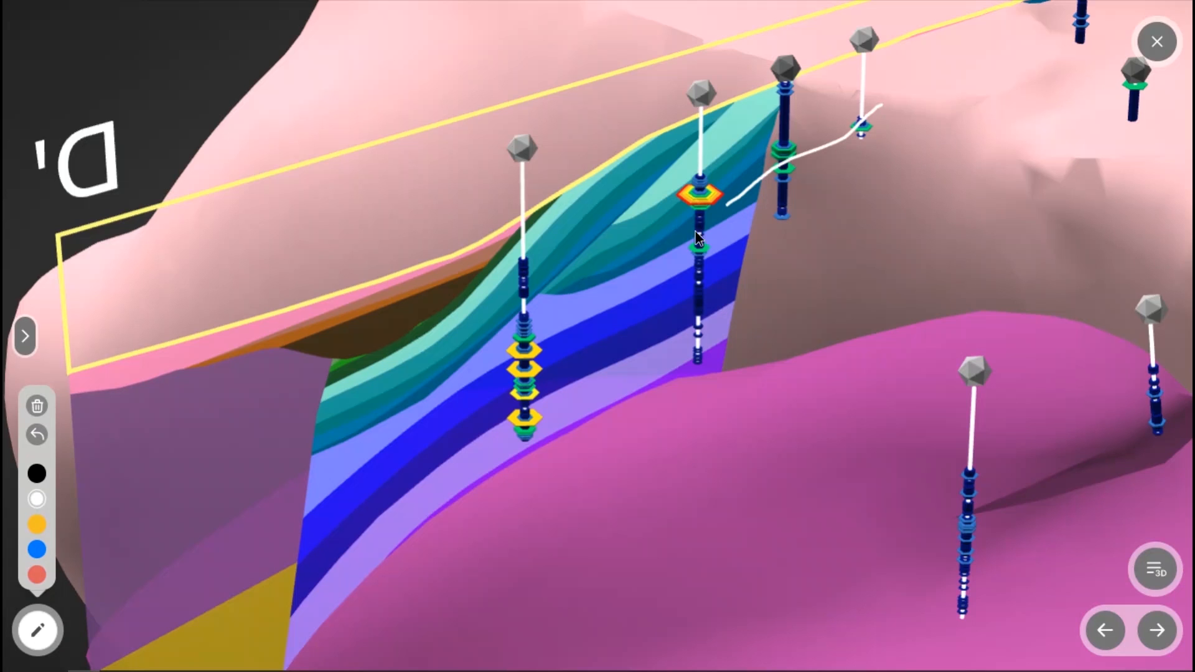
{"action": "left_click_drag", "start_coordinate": [728, 202], "coordinate": [343, 499]}
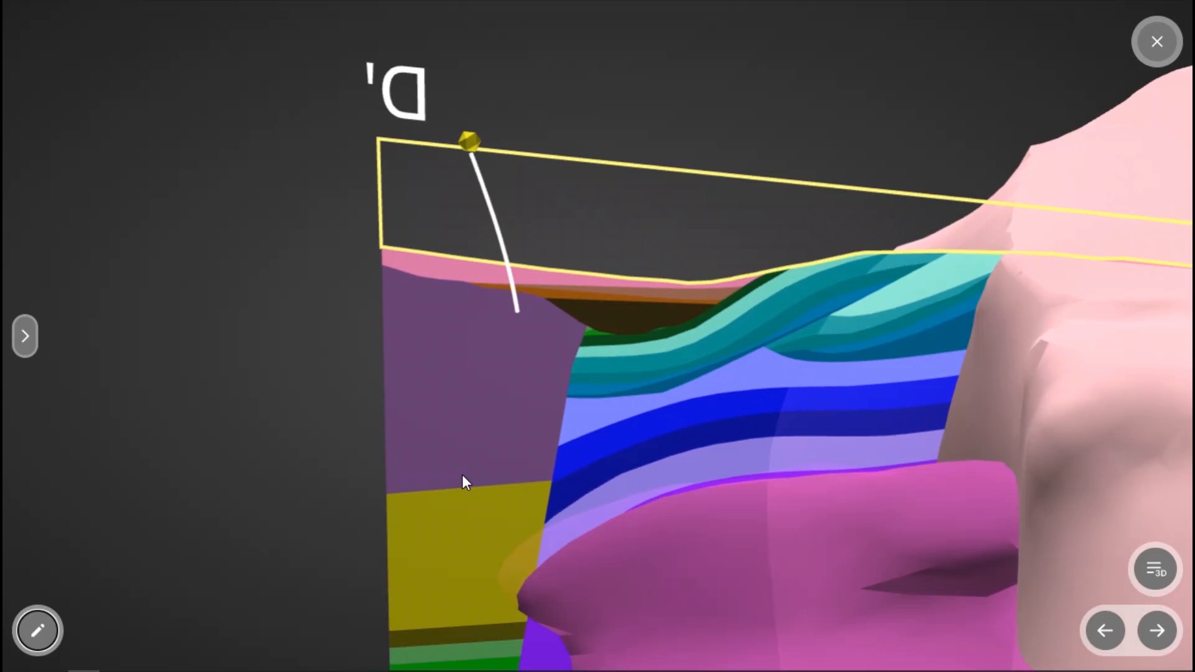
Step: Extend the D' hole trace downward with dashes and draw a second trace from surface into the magenta body
{"action": "left_click", "coordinate": [37, 634]}
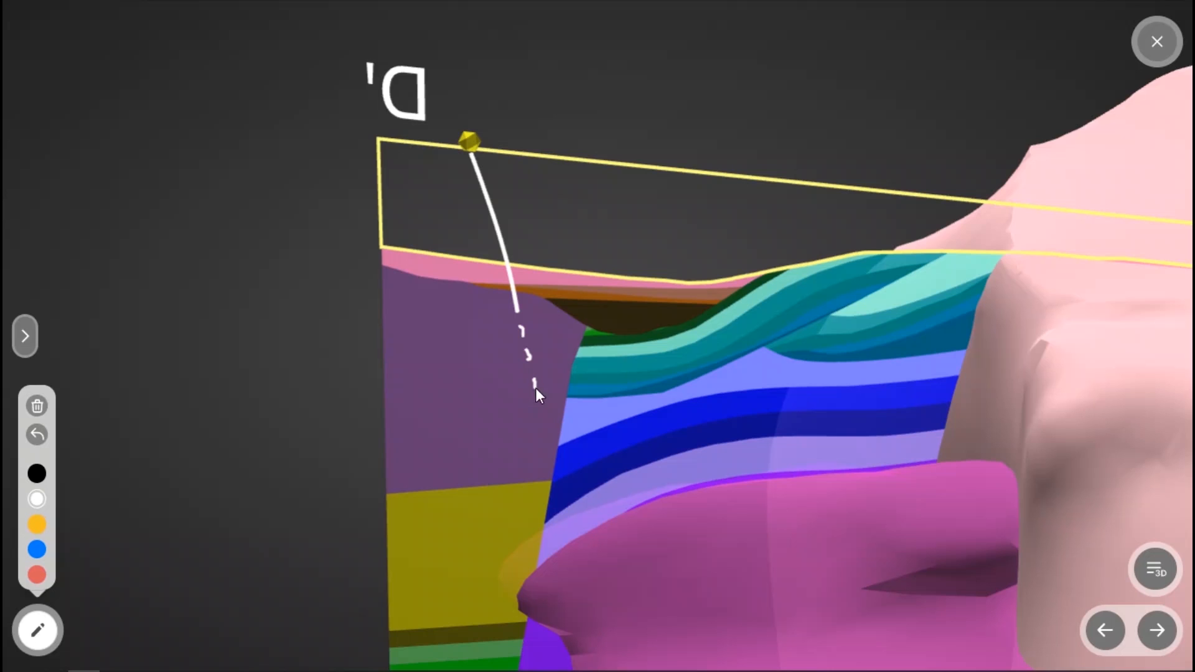
{"action": "left_click_drag", "start_coordinate": [534, 389], "coordinate": [545, 453]}
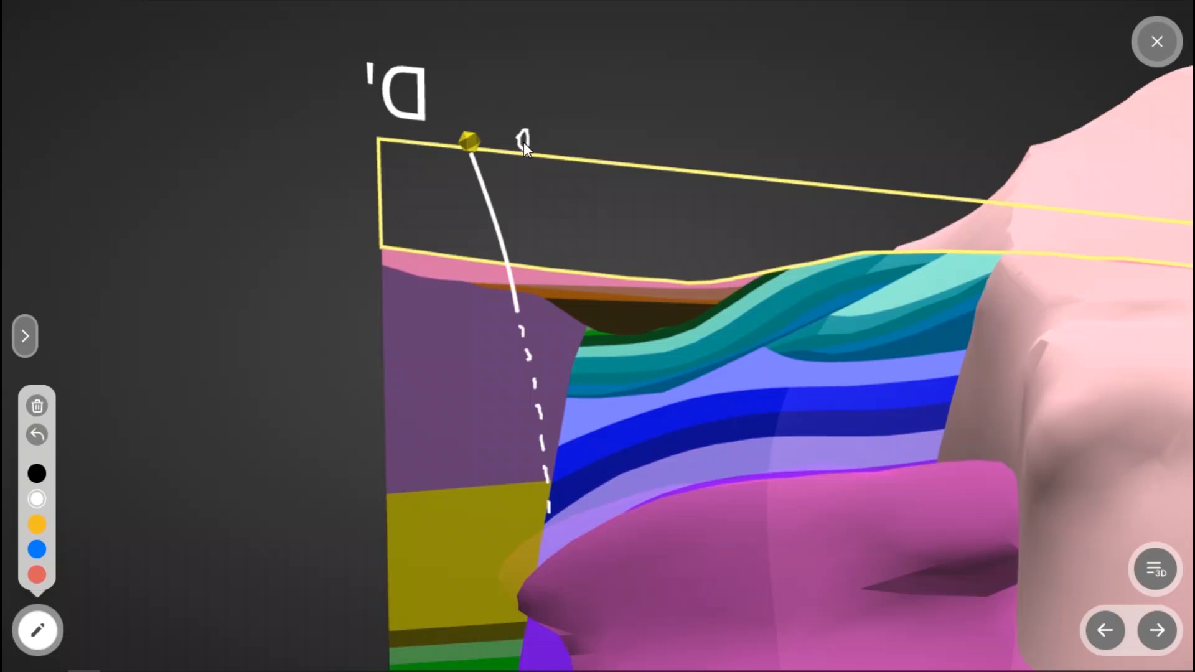
{"action": "left_click_drag", "start_coordinate": [522, 141], "coordinate": [568, 278]}
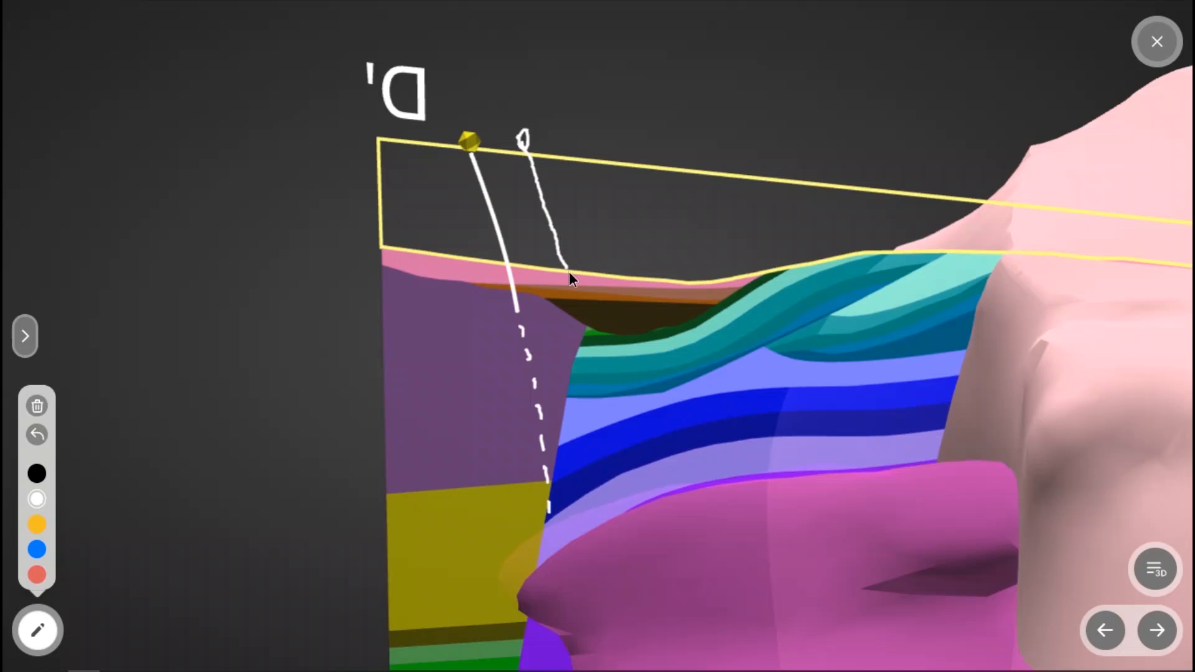
{"action": "left_click_drag", "start_coordinate": [568, 278], "coordinate": [656, 534]}
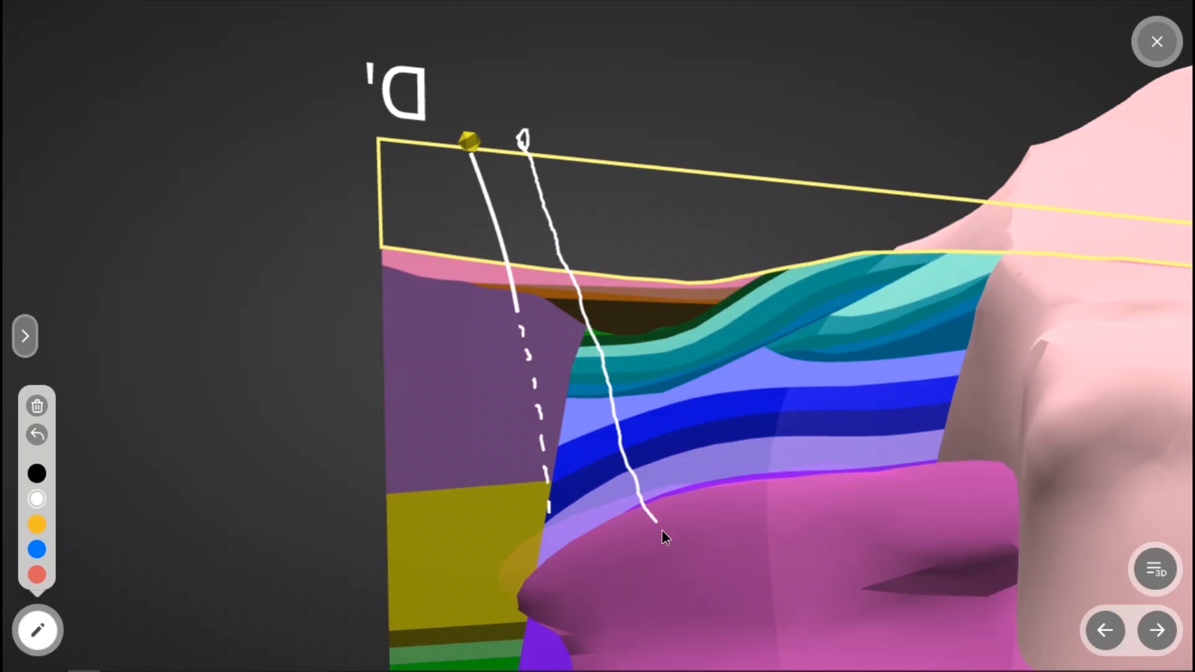